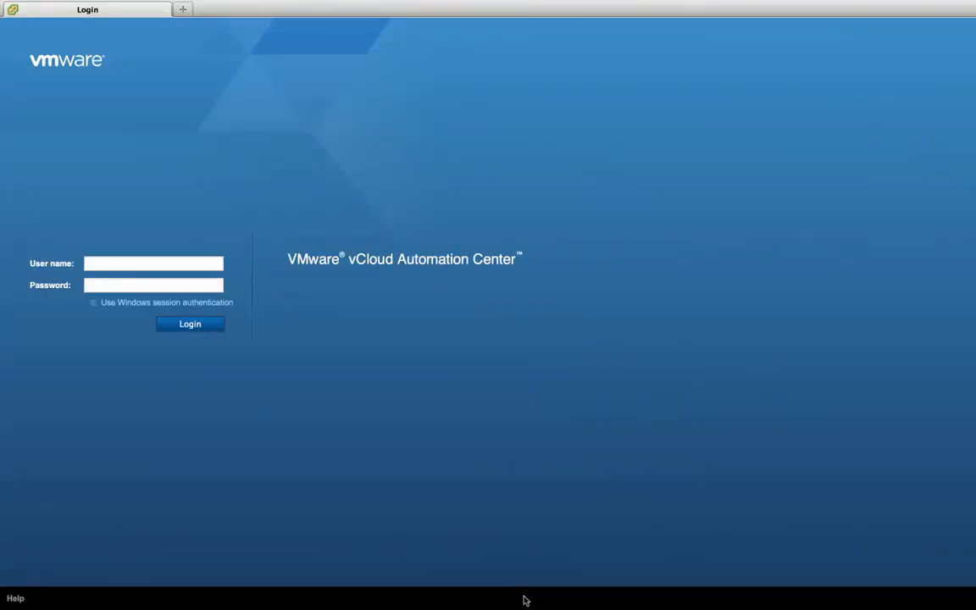
left_click(152, 262)
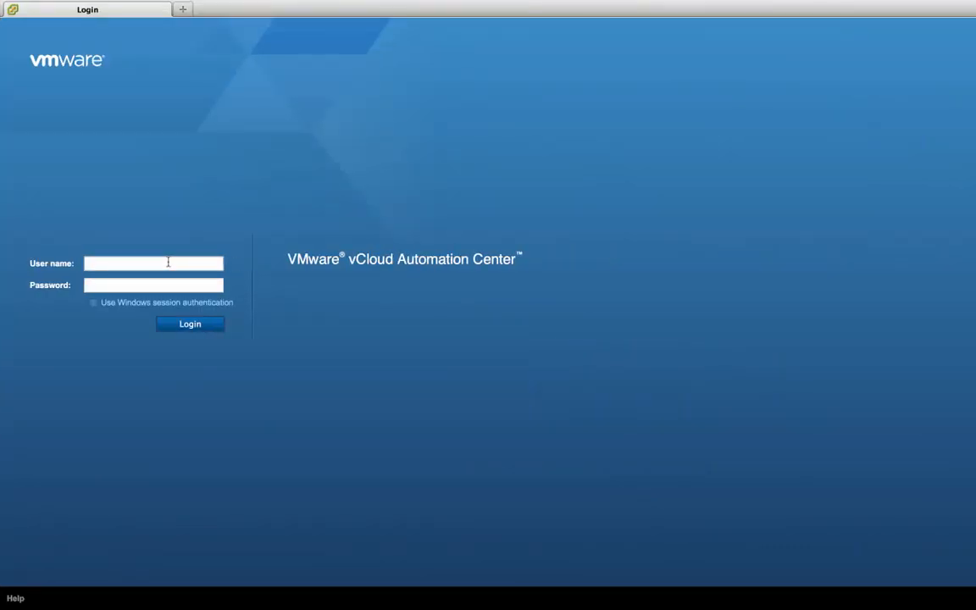
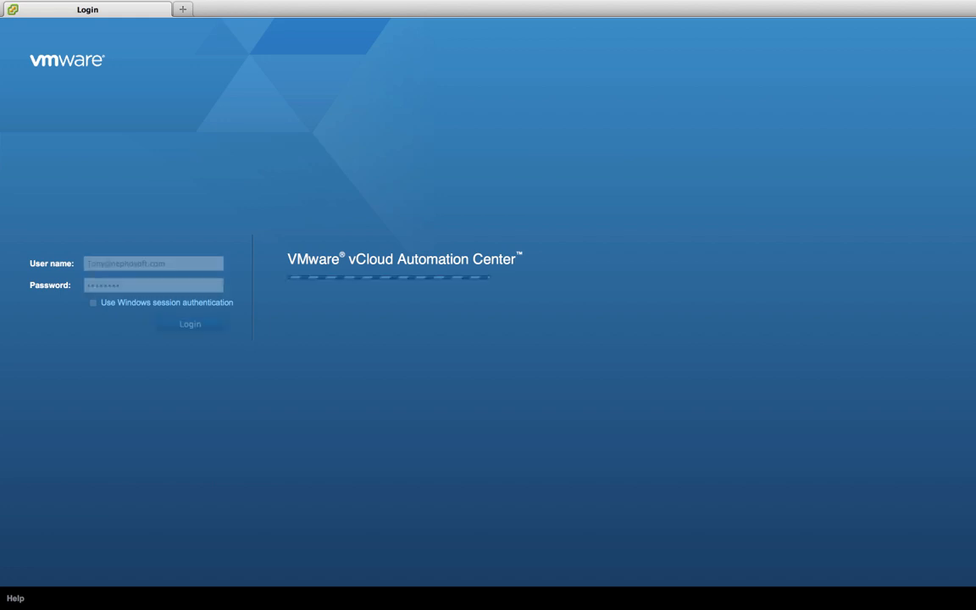
left_click(189, 324)
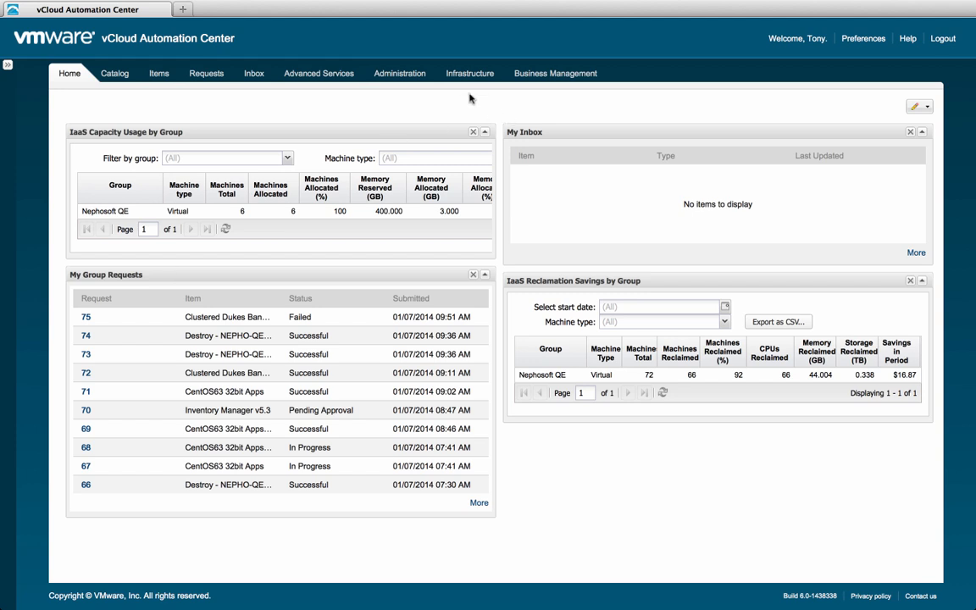
Go to the Infrastructure area's Blueprints list.
left_click(469, 73)
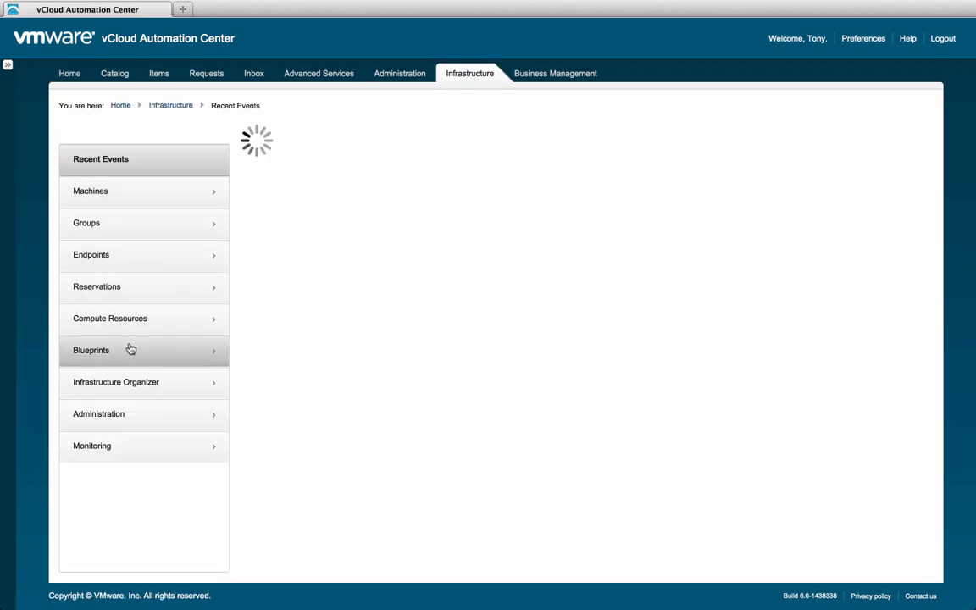
left_click(92, 349)
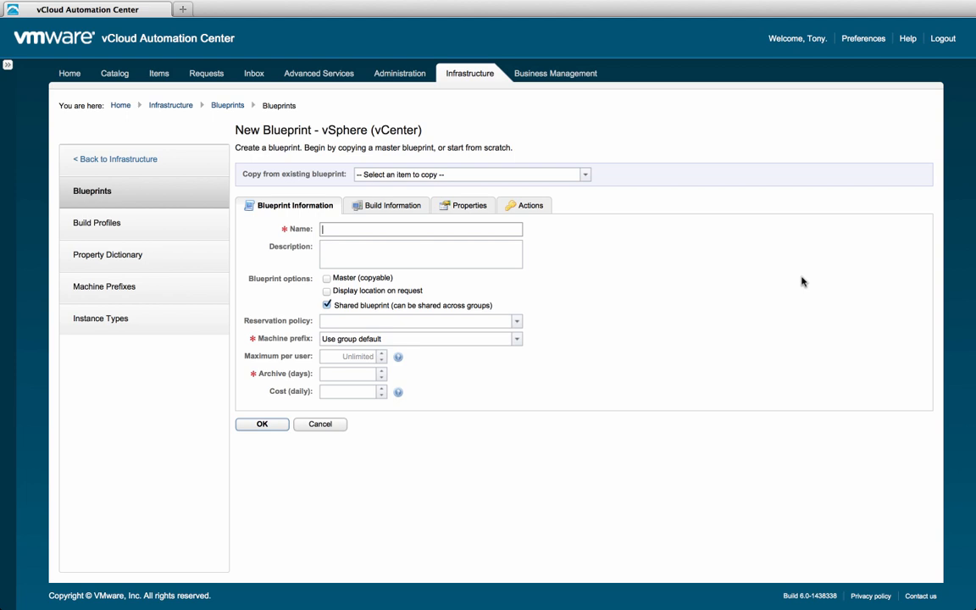
Name the blueprint 'Windows 2008 R2 Base' with description 'Deploy Windows 2008 R2 base'.
left_click(420, 228)
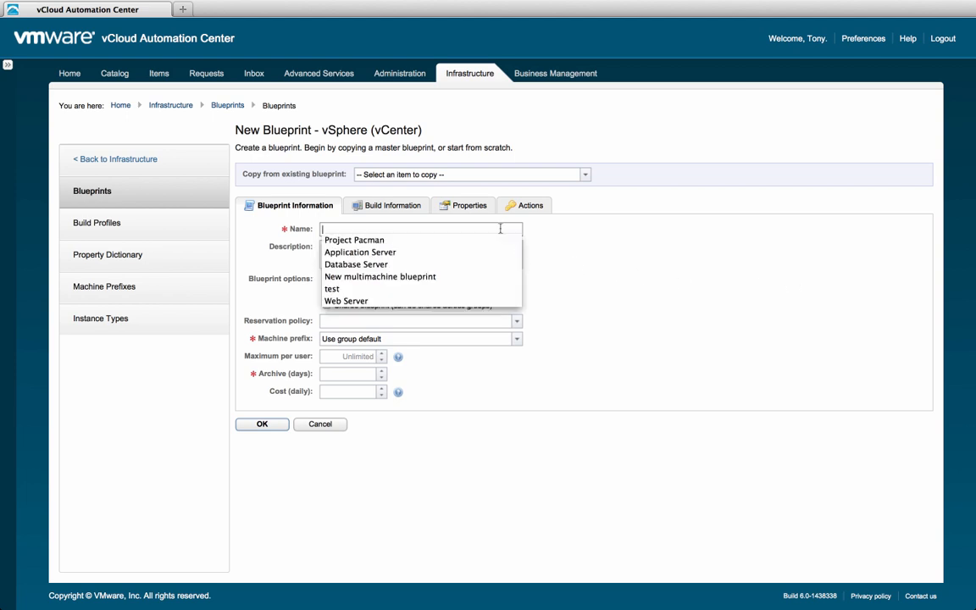
type("Windows")
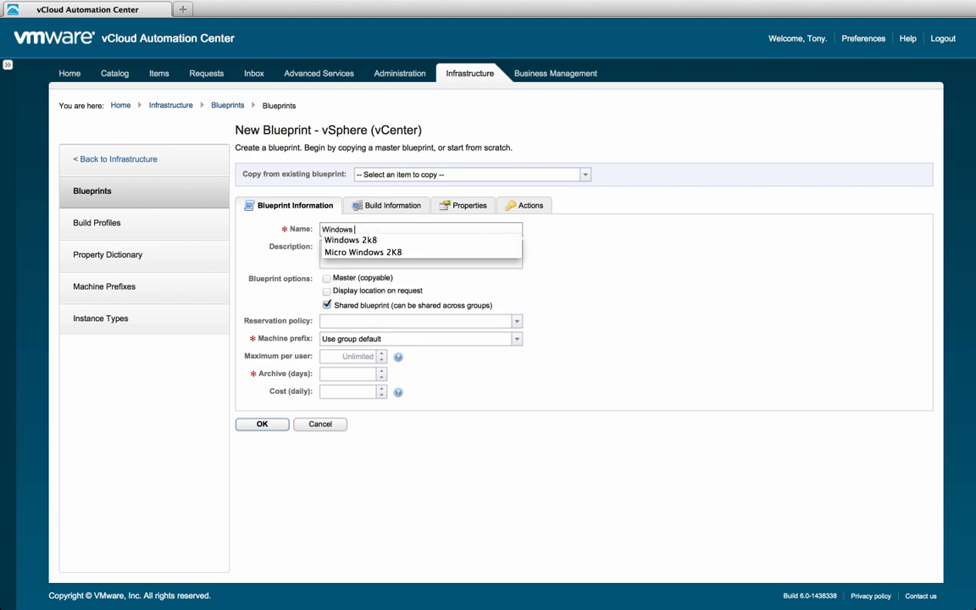
type("2008")
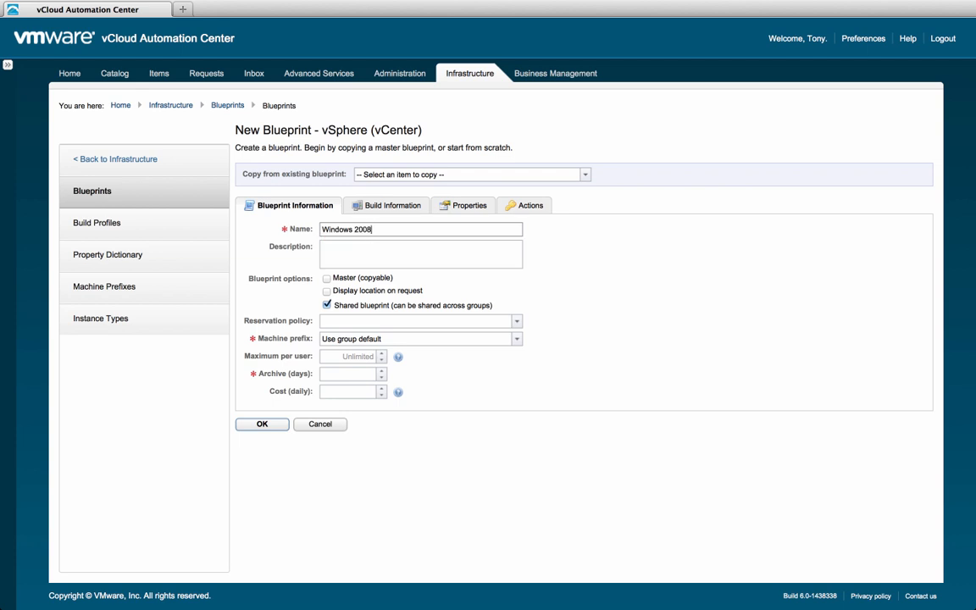
type("R2")
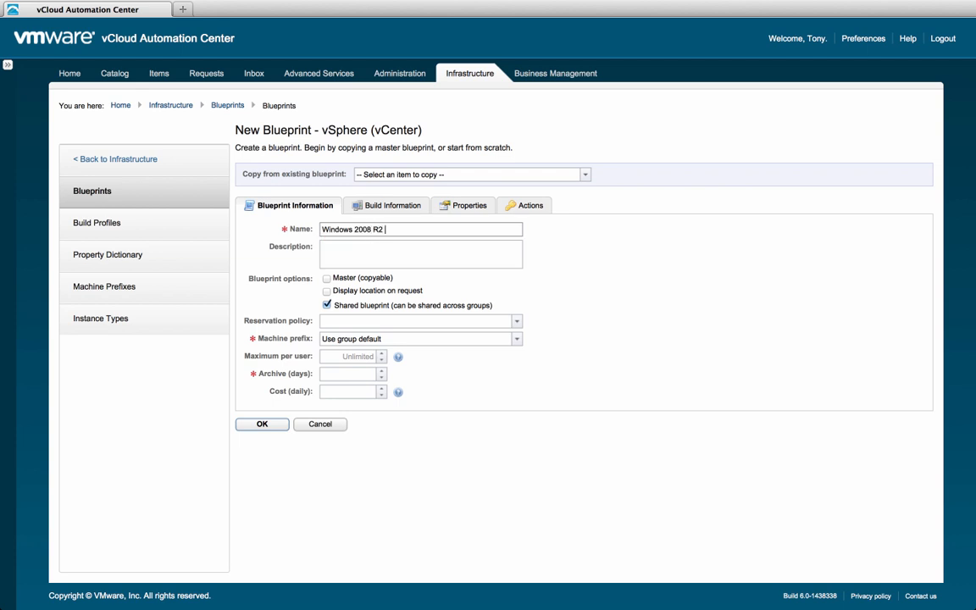
type("Deploy Windows")
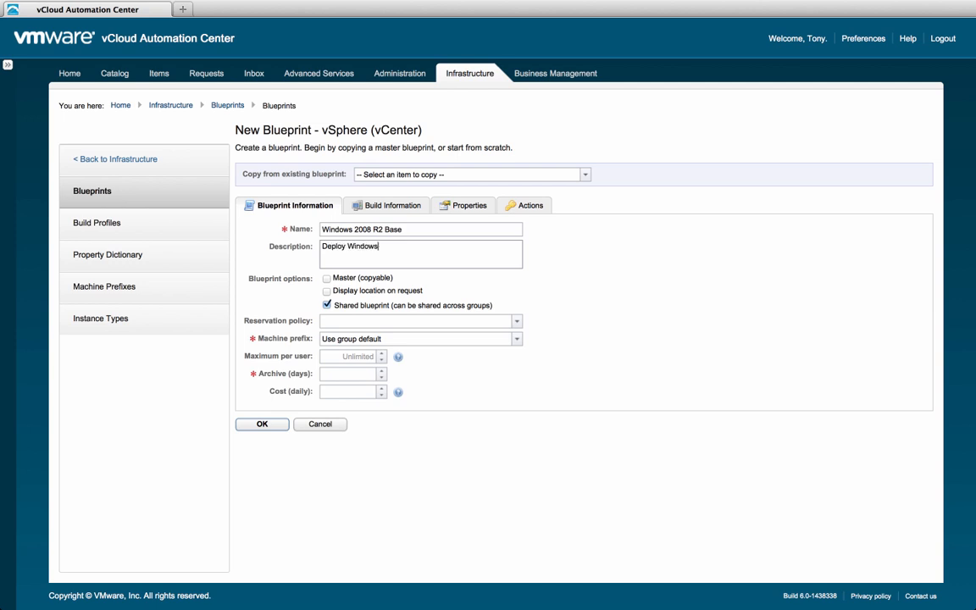
type("2008")
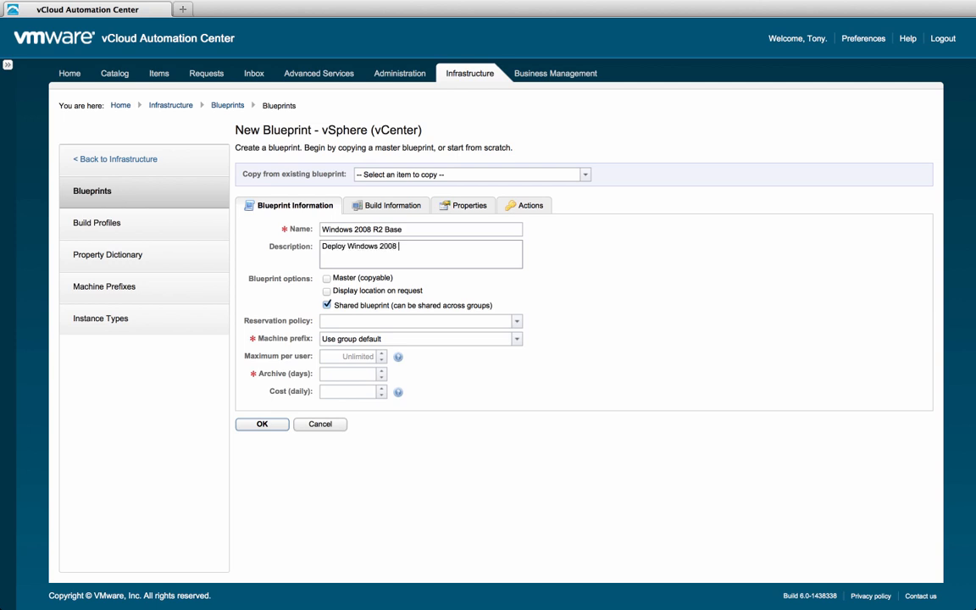
type("R2")
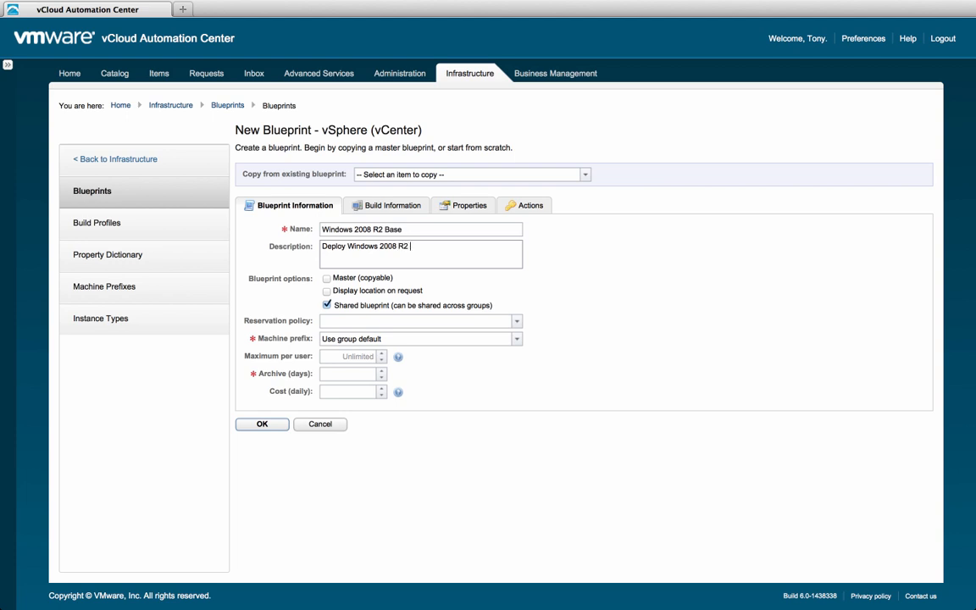
type("base")
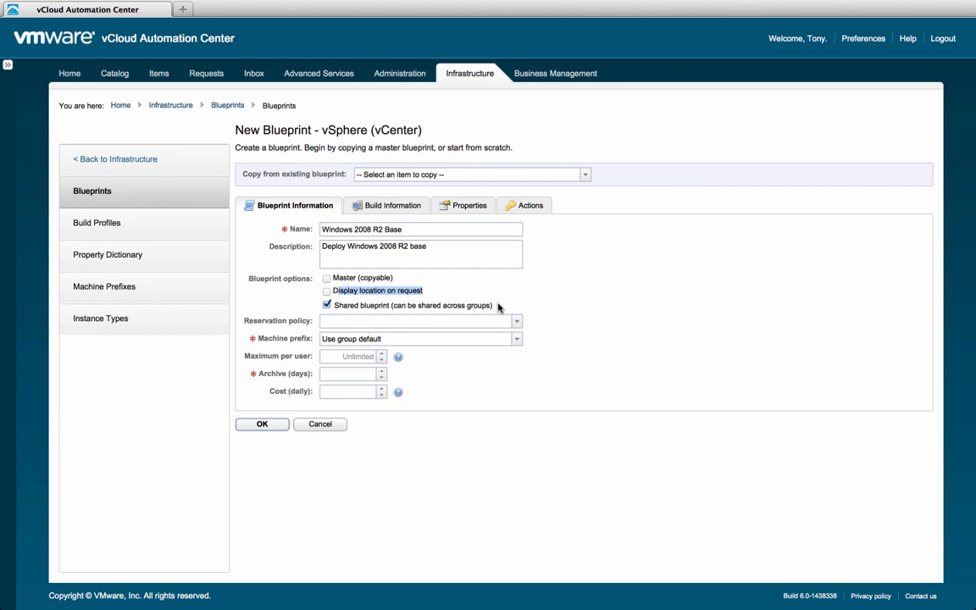
left_click(327, 305)
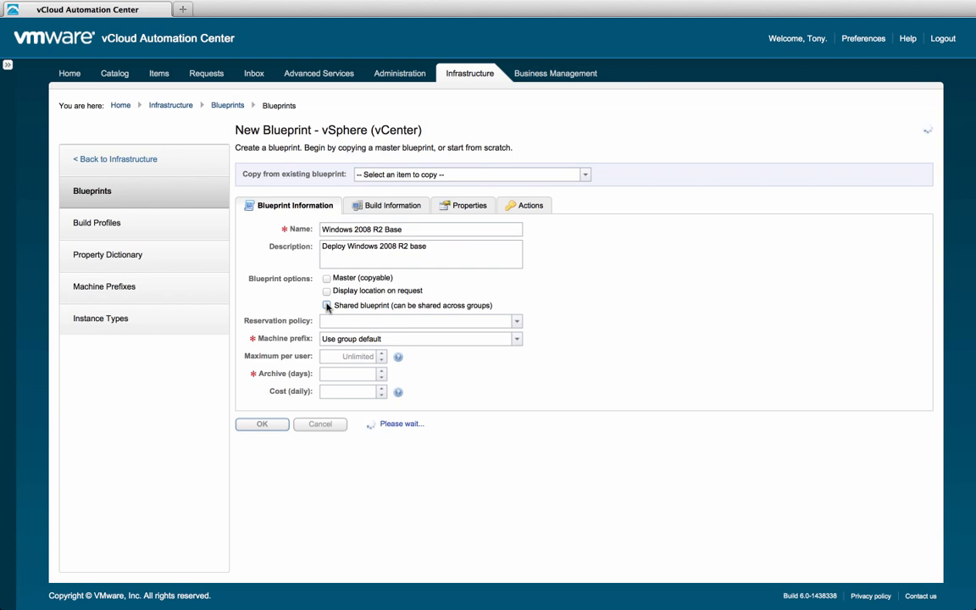
left_click(327, 305)
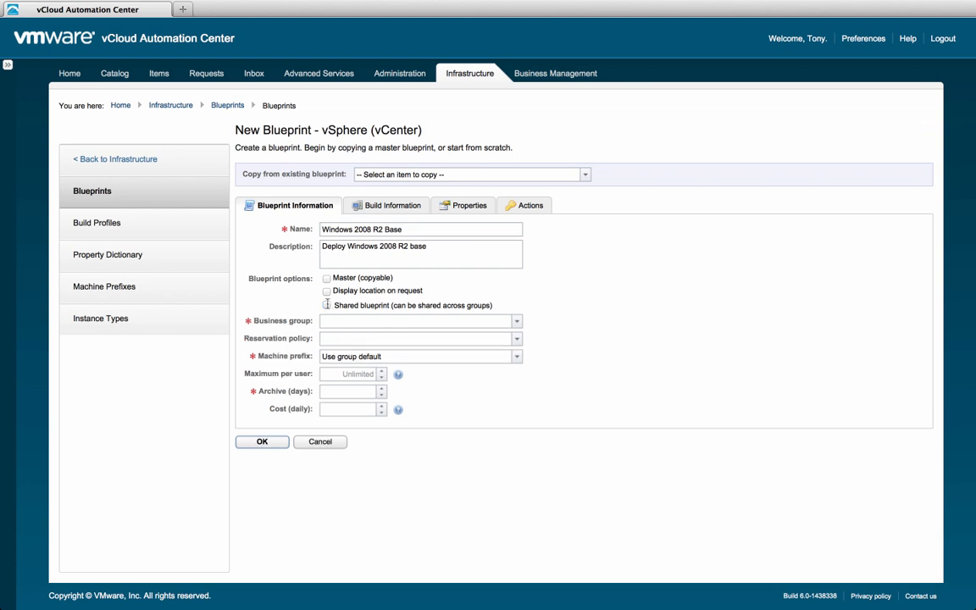
left_click(515, 320)
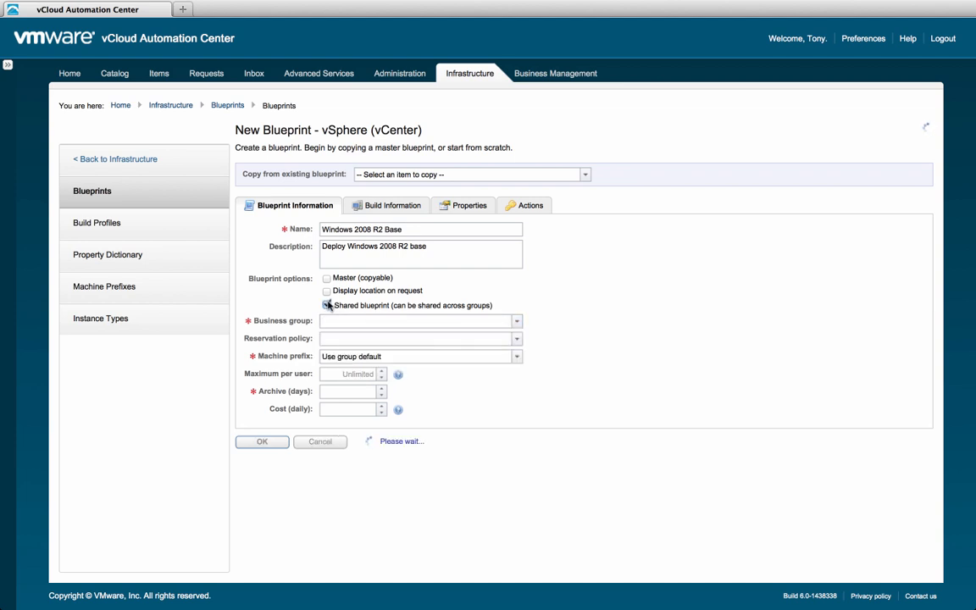
left_click(327, 305)
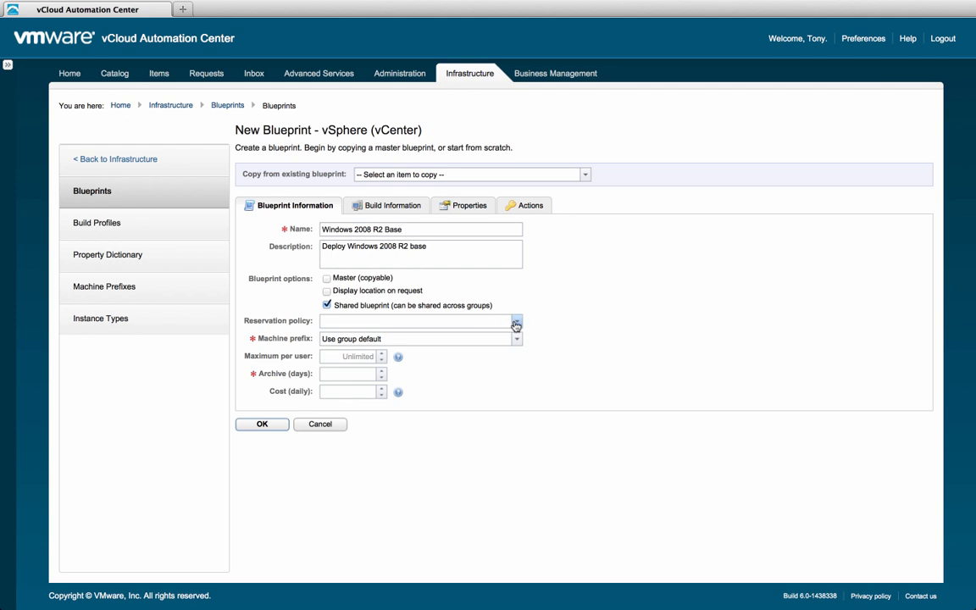
Set vSphere IaaS reservation policy, group default prefix, 30 archive days and .50 daily cost.
left_click(515, 322)
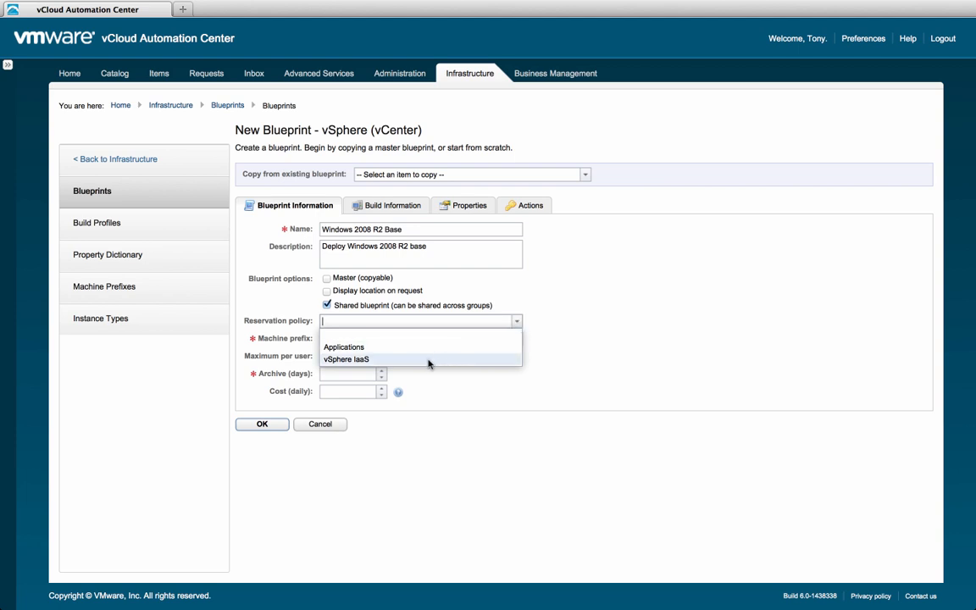
left_click(346, 359)
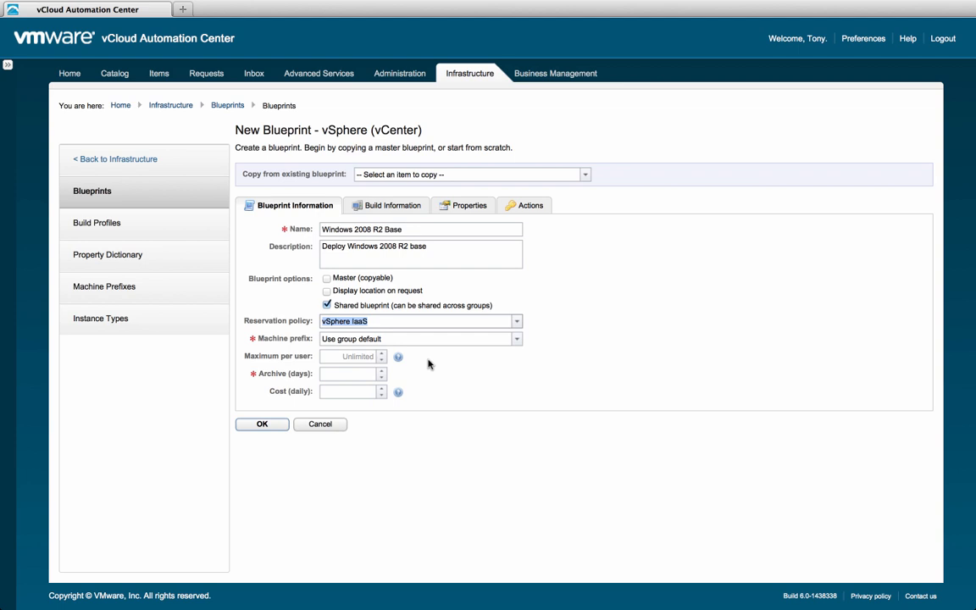
left_click(517, 339)
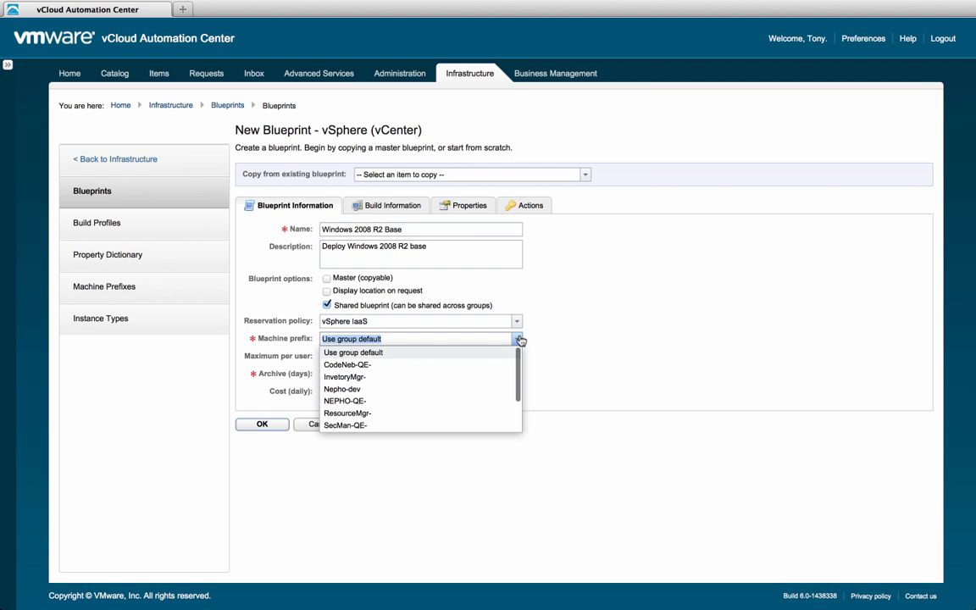
mouse_move(488, 356)
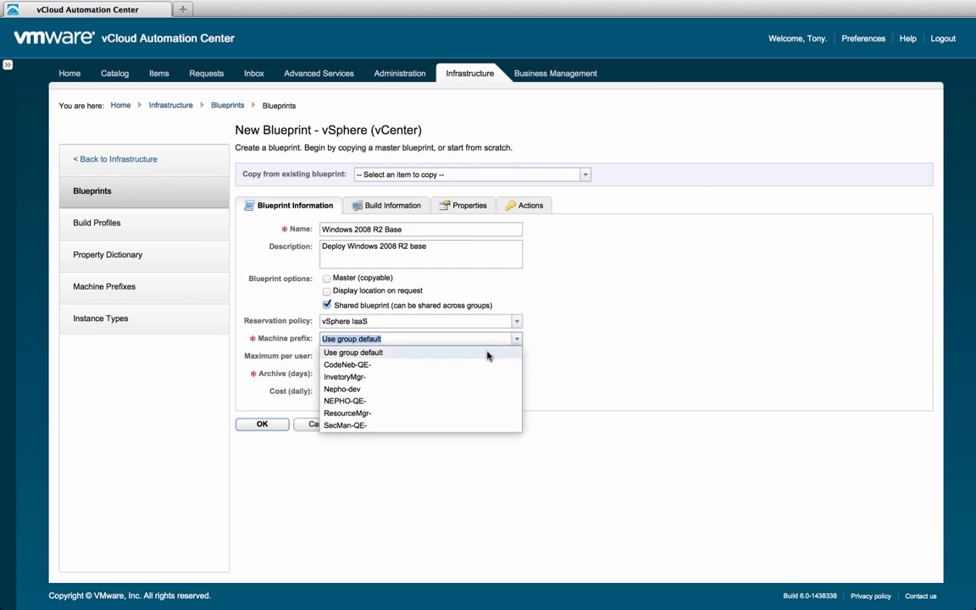
left_click(353, 352)
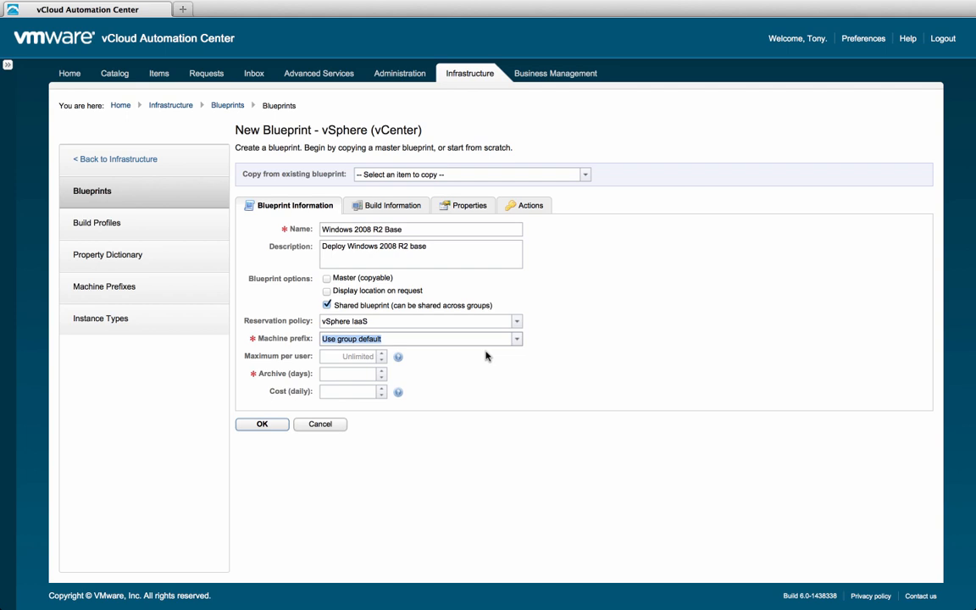
left_click(348, 355)
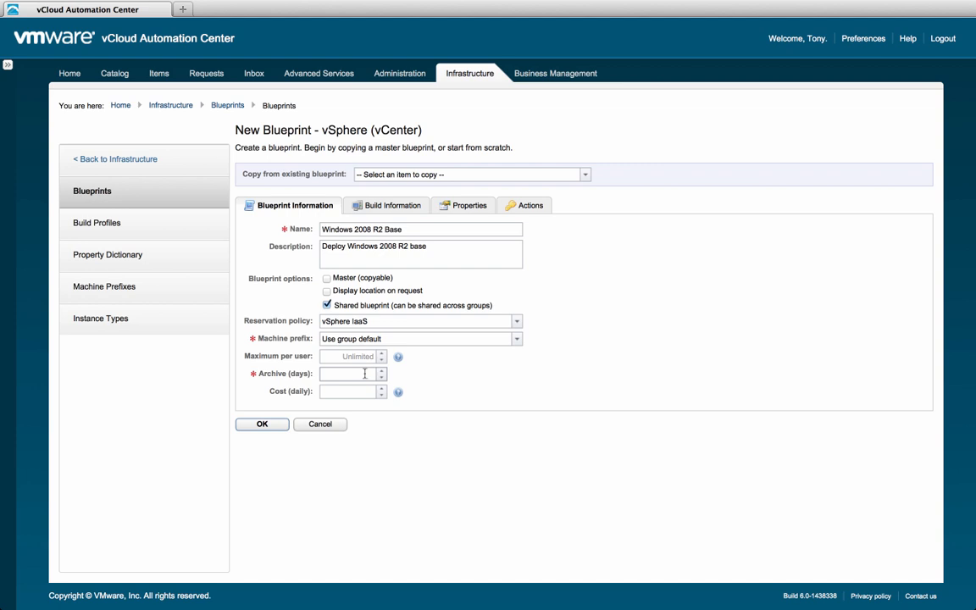
type("30")
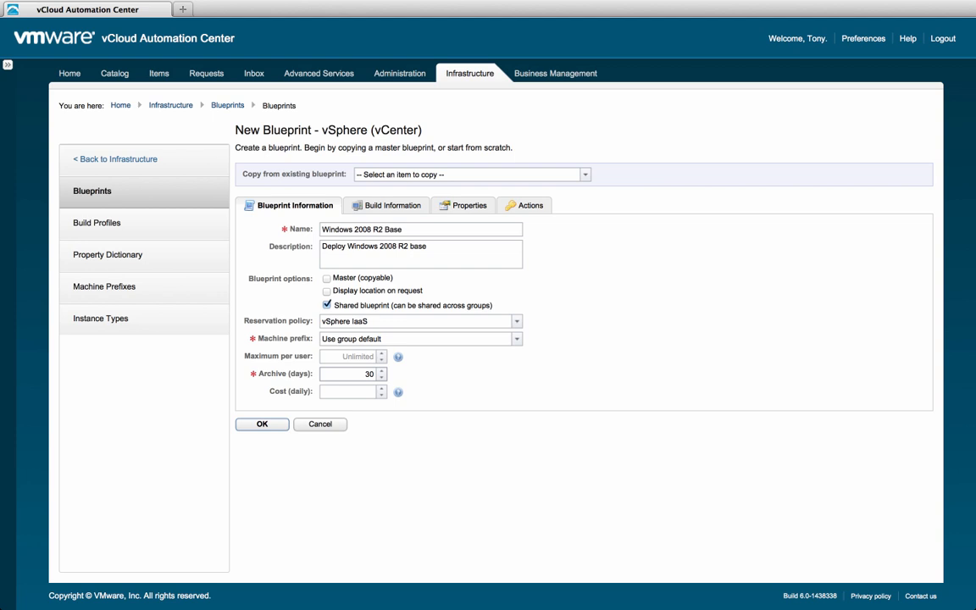
type(".50")
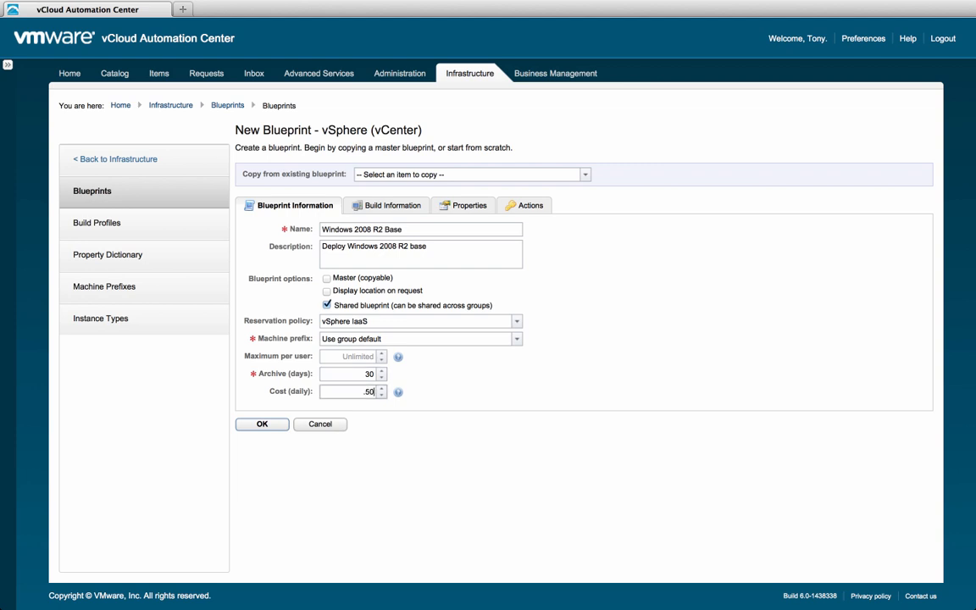
Set the build information to blueprint type Server with the Clone action.
left_click(386, 205)
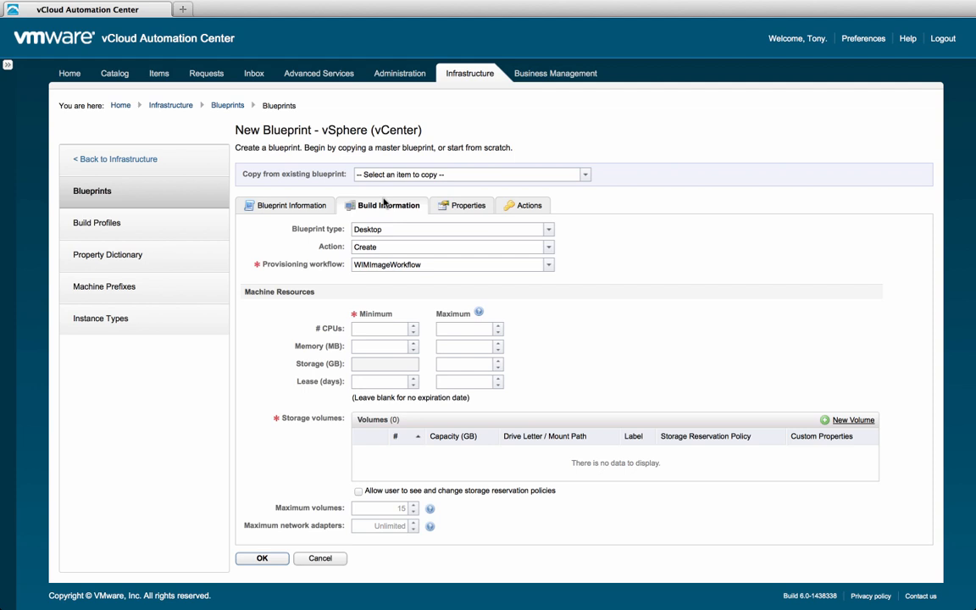
mouse_move(383, 238)
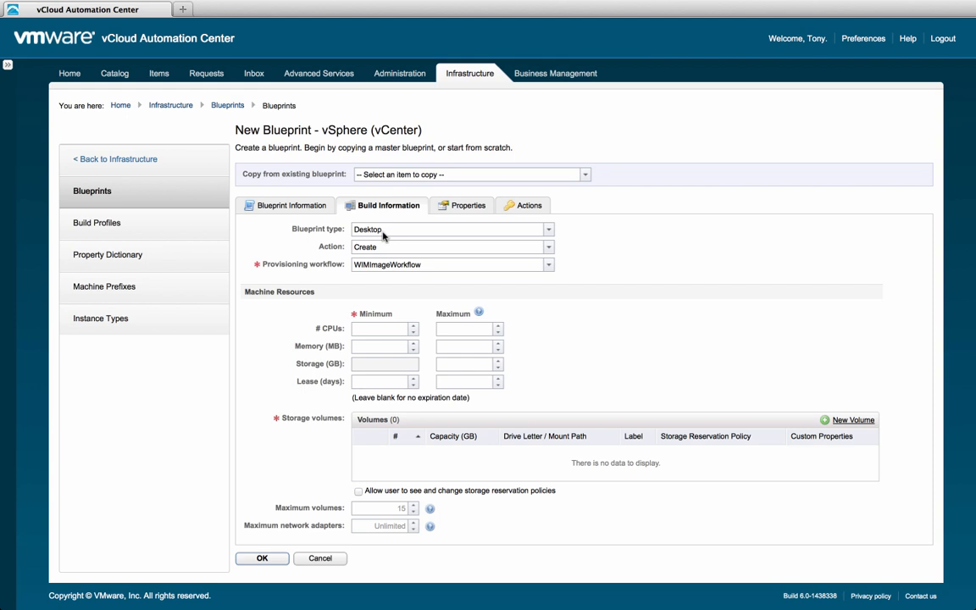
left_click(451, 229)
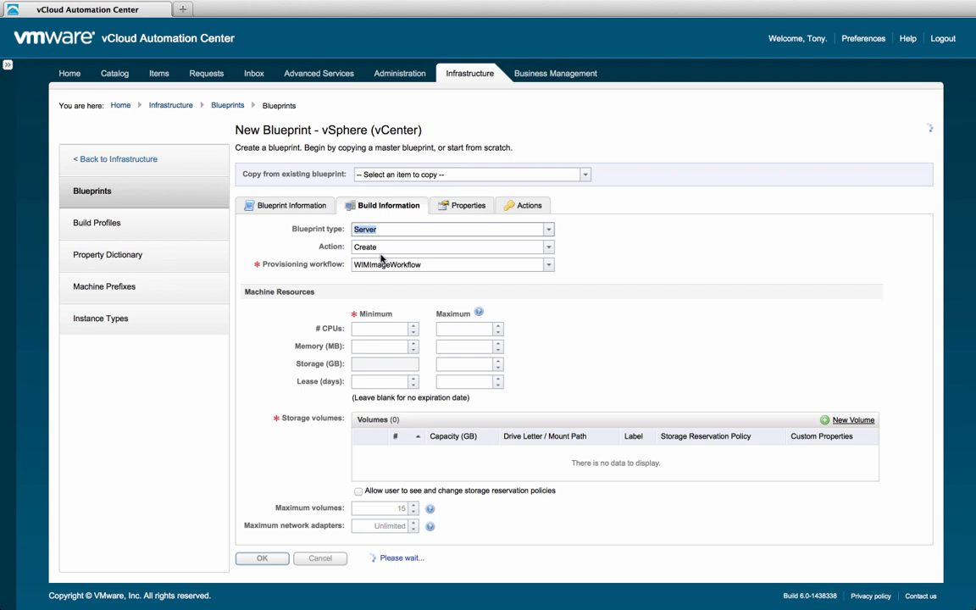
left_click(549, 247)
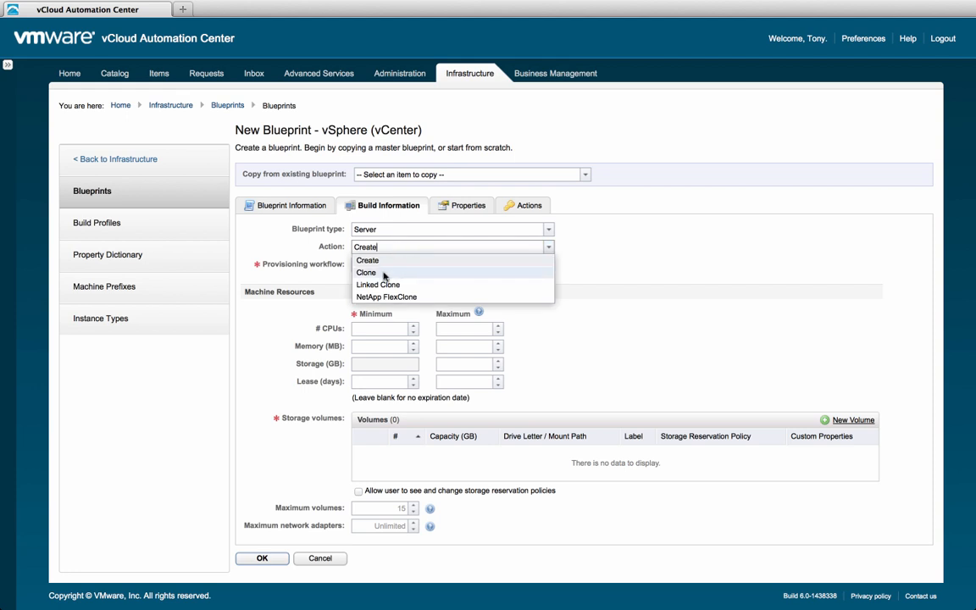
left_click(366, 271)
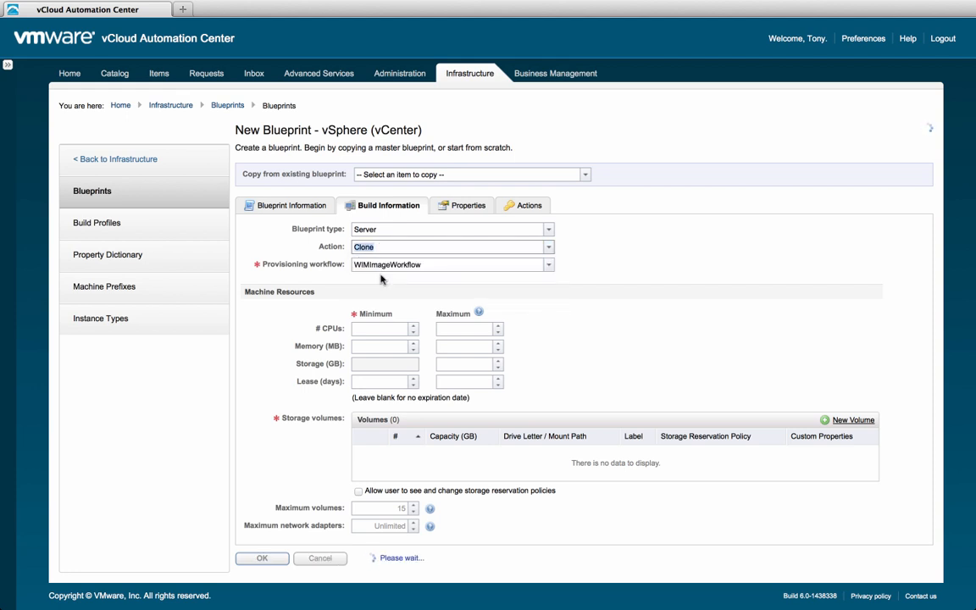
left_click(452, 264)
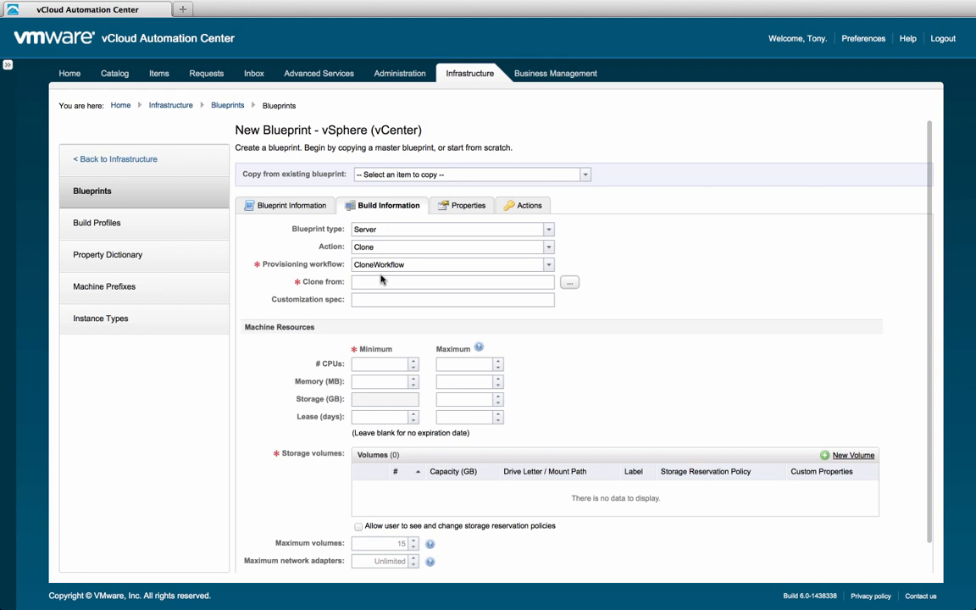
Clone from the Windows 2008 R2 (w2k8r2) template with the Windows2008R2spec customization spec.
left_click(569, 282)
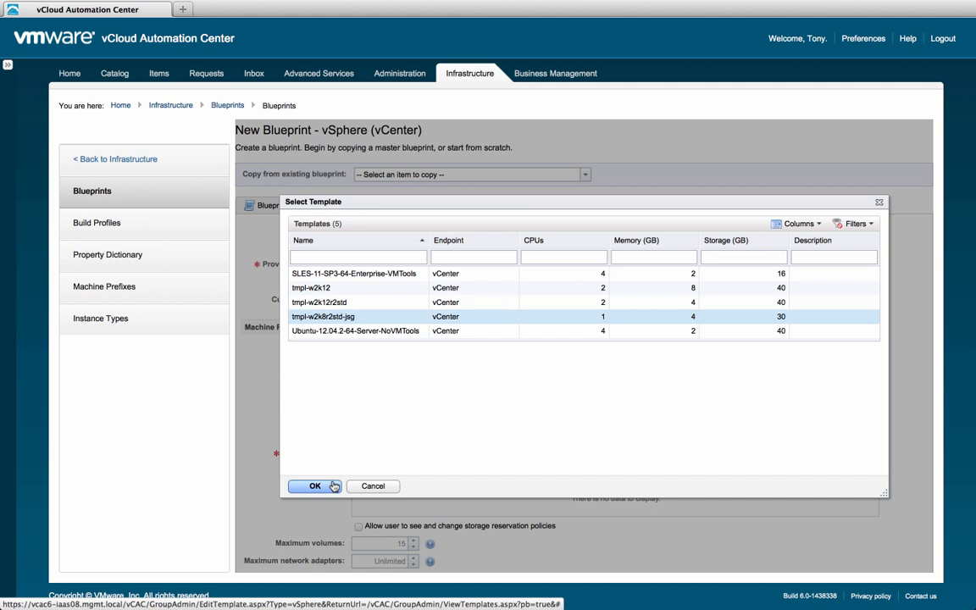
left_click(315, 485)
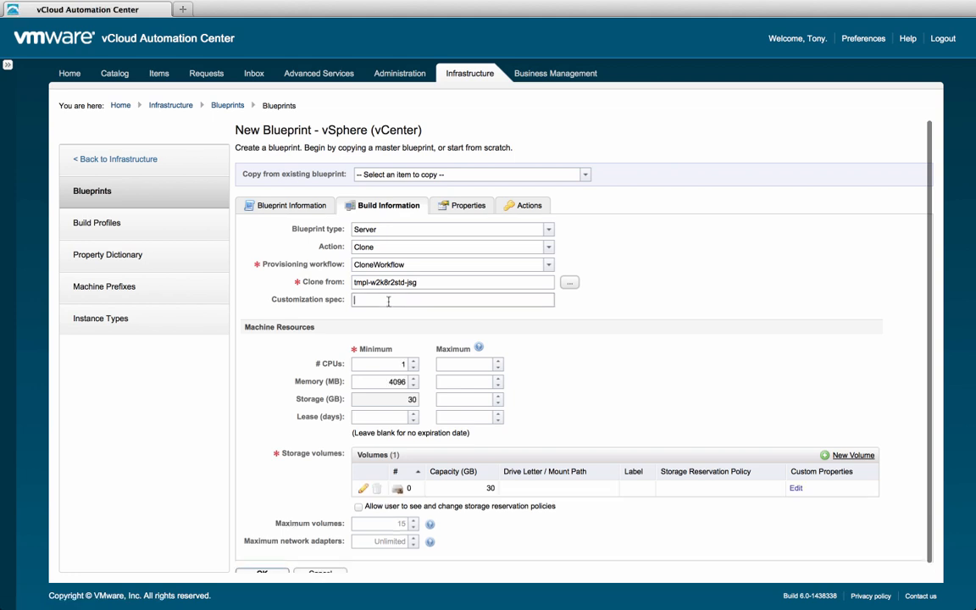
type("W")
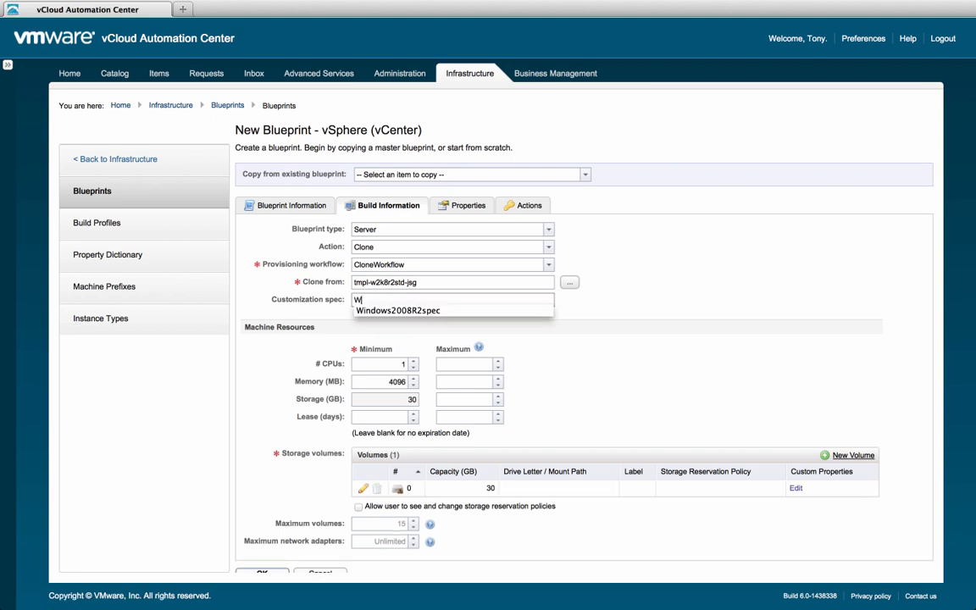
left_click(397, 310)
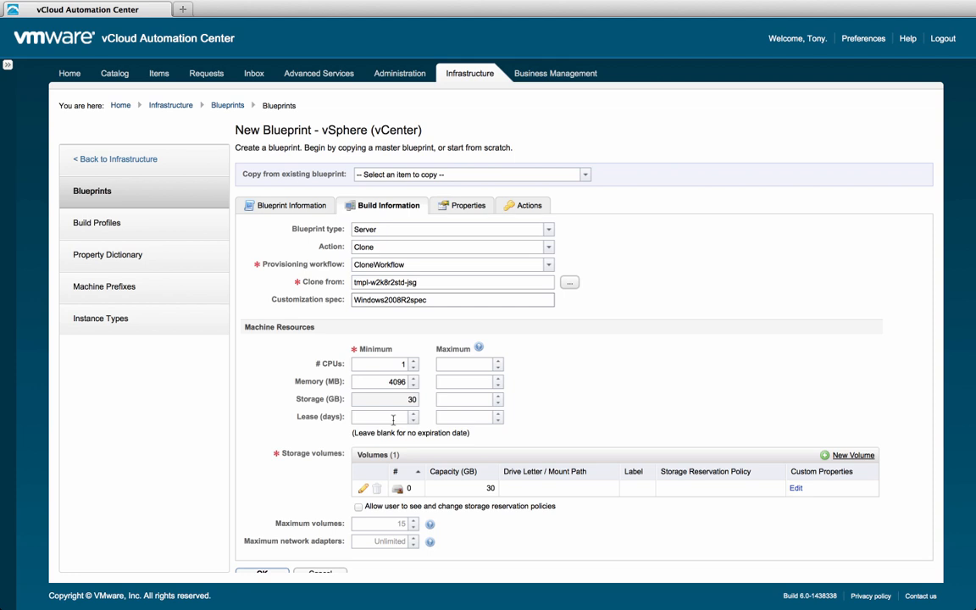
left_click(451, 298)
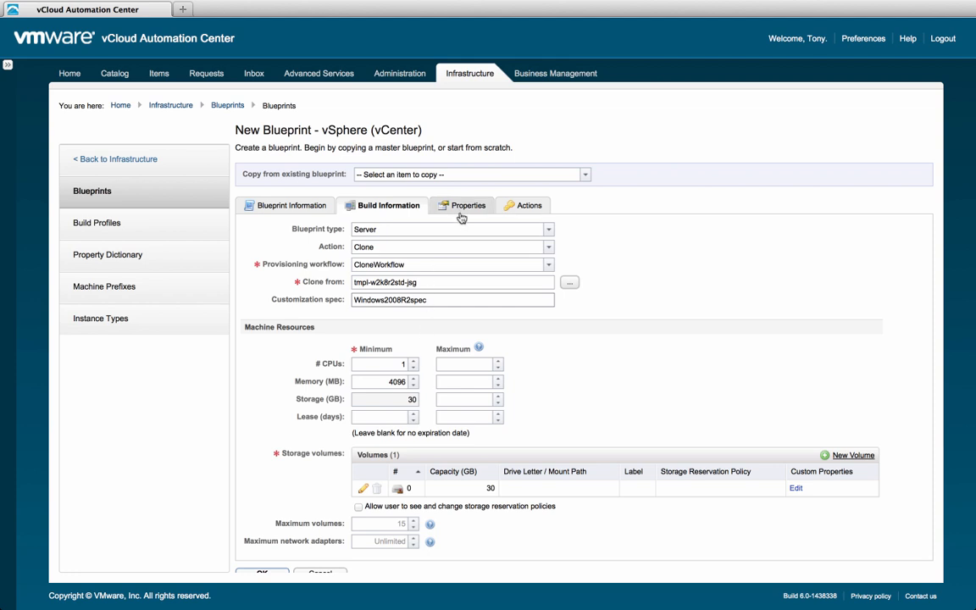
Tick the Windows 2008 R2 build profile and review its operating-system custom property.
left_click(468, 205)
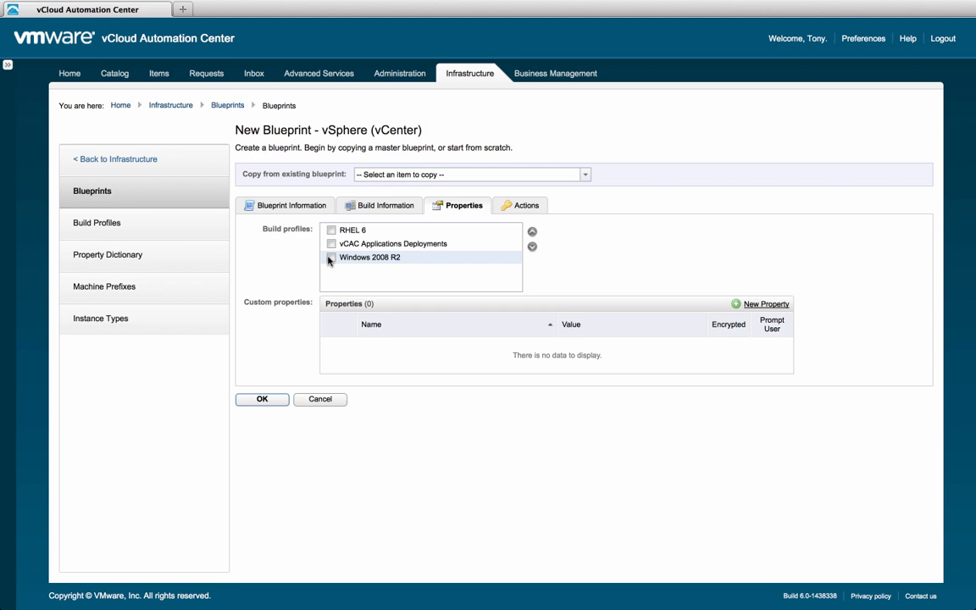
left_click(332, 257)
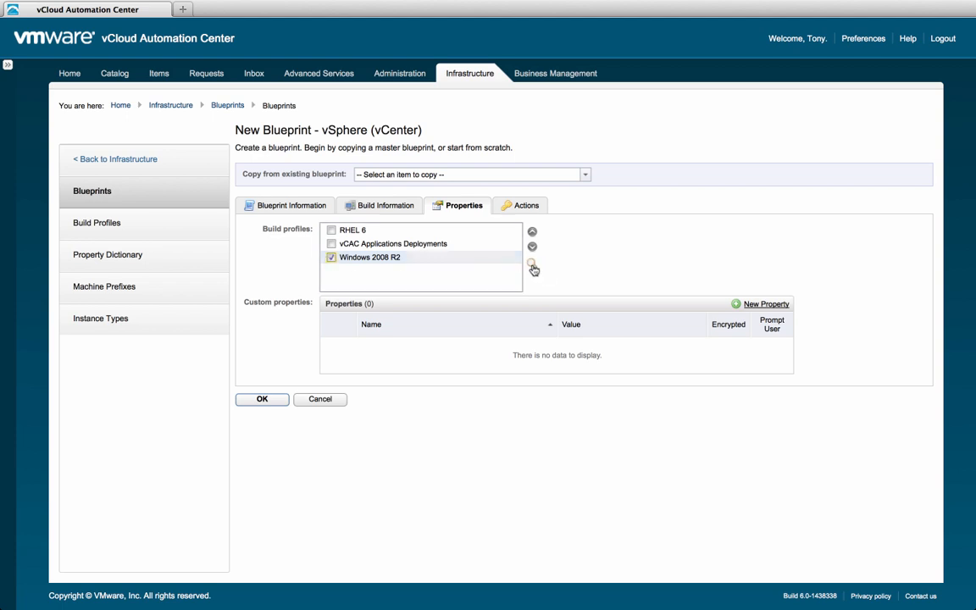
left_click(532, 265)
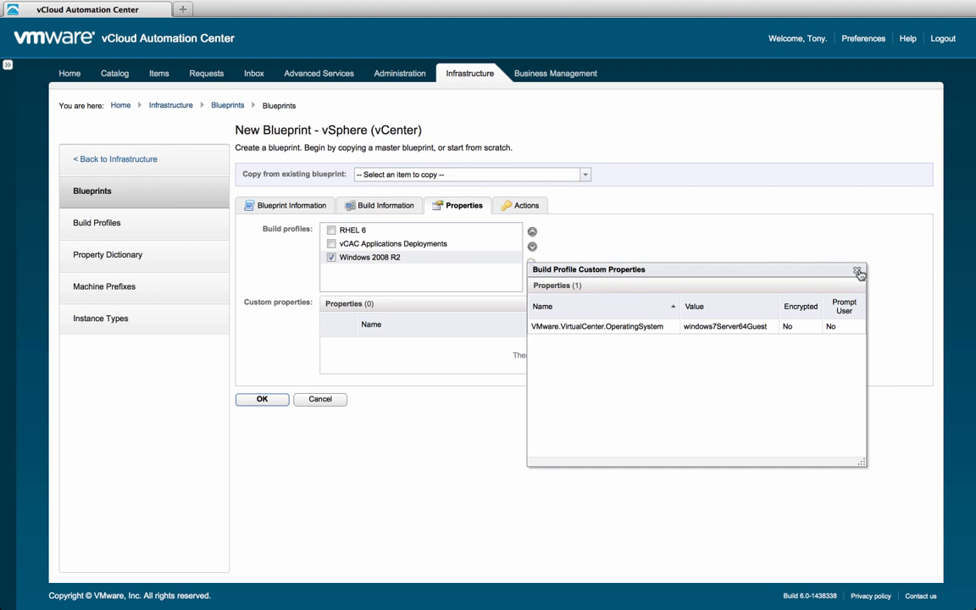
left_click(857, 271)
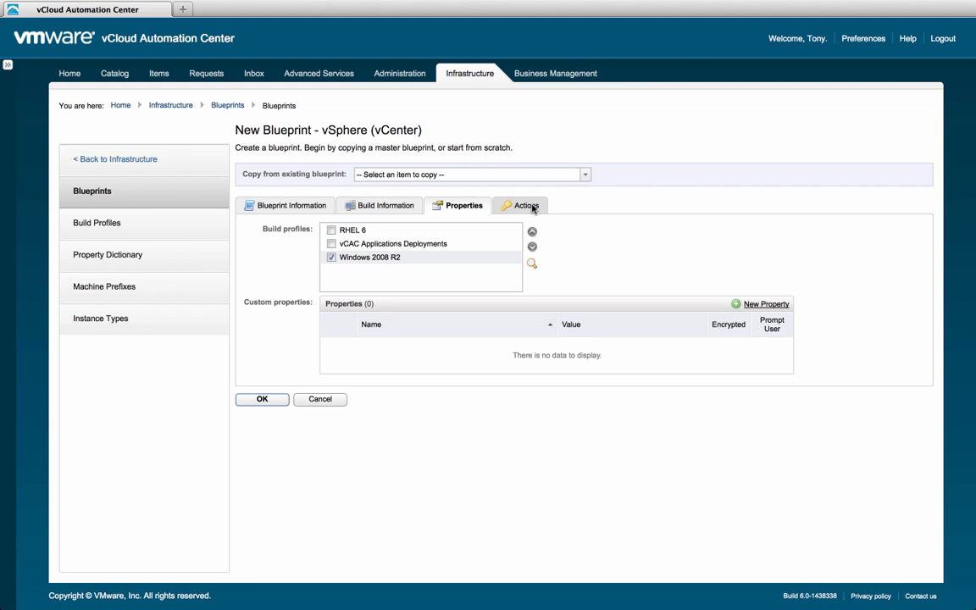
Keep all machine actions allowed and save the Windows 2008 R2 Base blueprint.
left_click(525, 205)
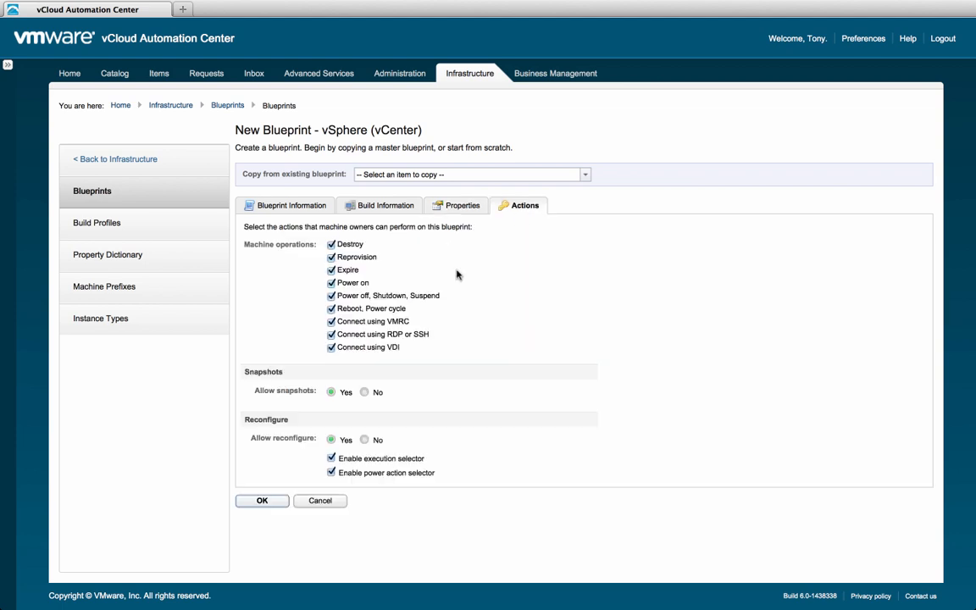
left_click(261, 500)
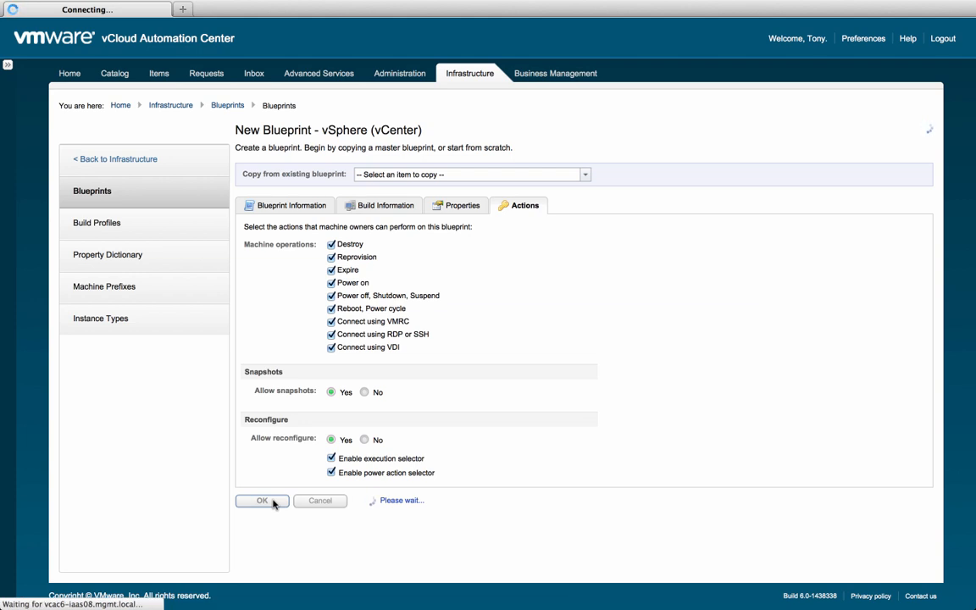
left_click(261, 499)
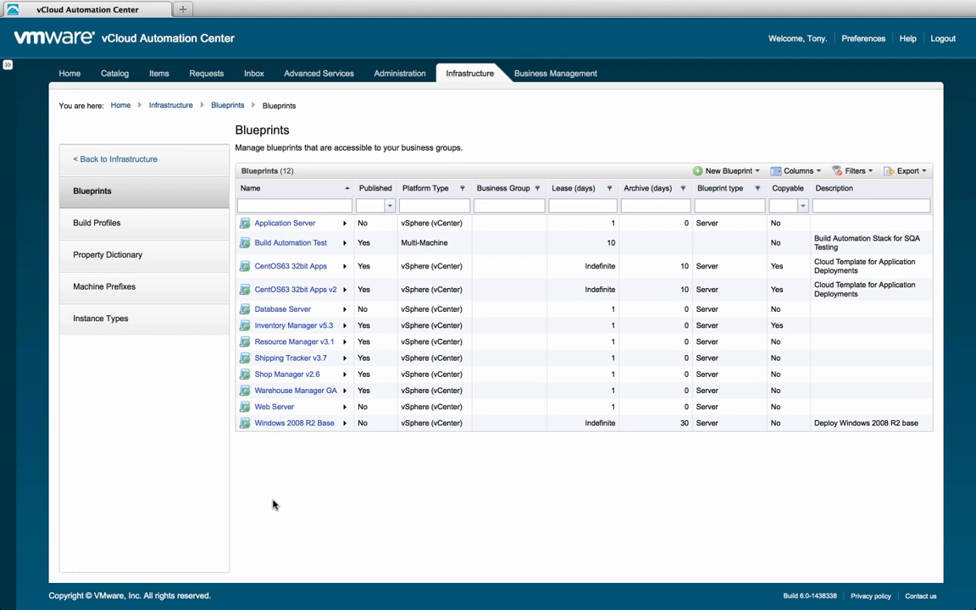
Publish the Windows 2008 R2 Base blueprint and confirm.
left_click(345, 424)
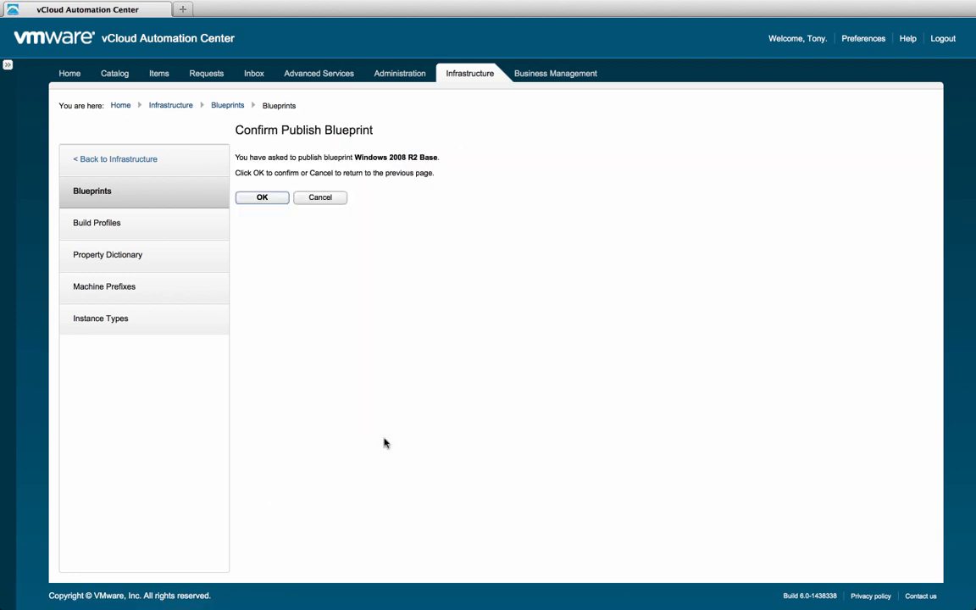
left_click(261, 197)
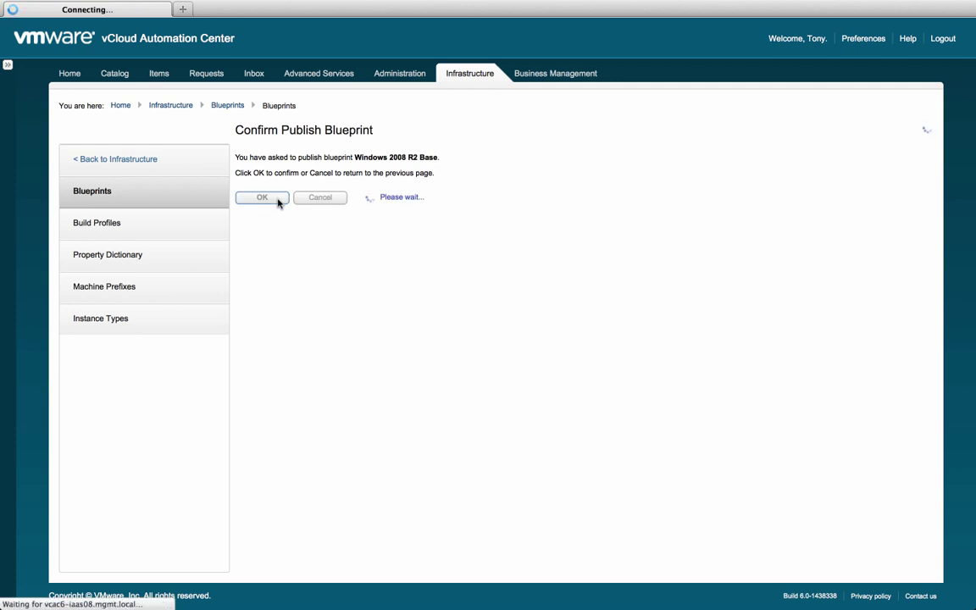
left_click(261, 197)
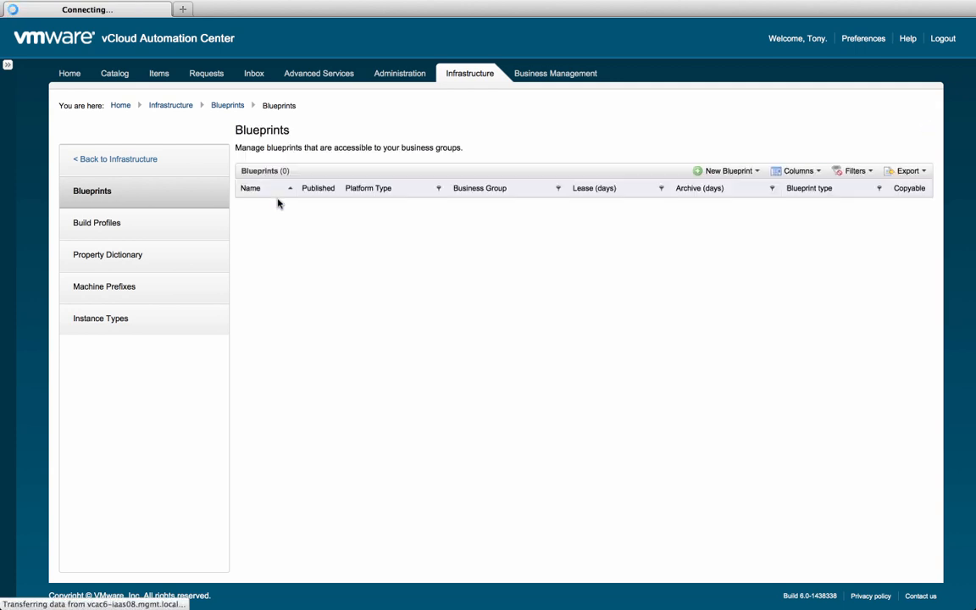